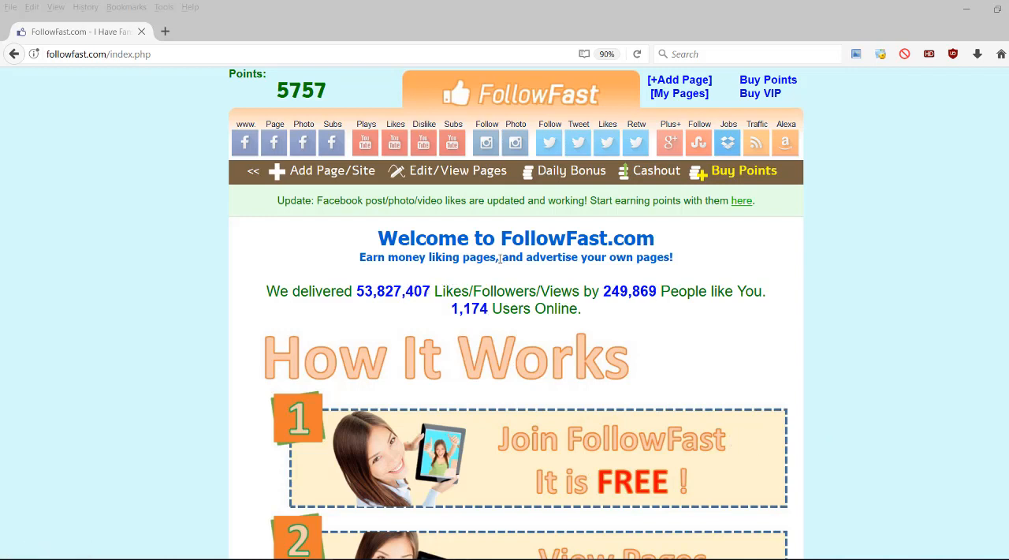
Stay on the home page while the Points counter climbs from 5,757 to 5,763
click(458, 171)
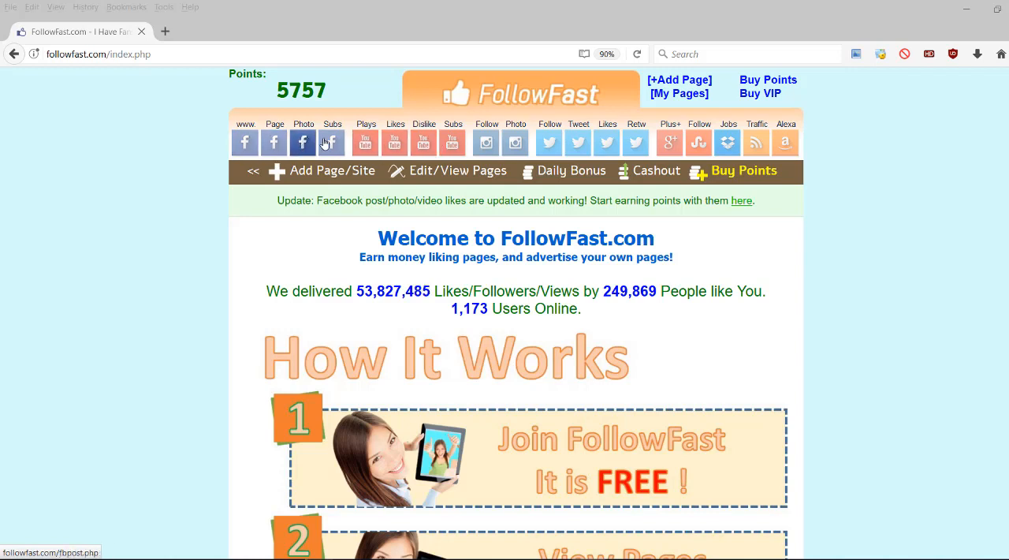
click(331, 143)
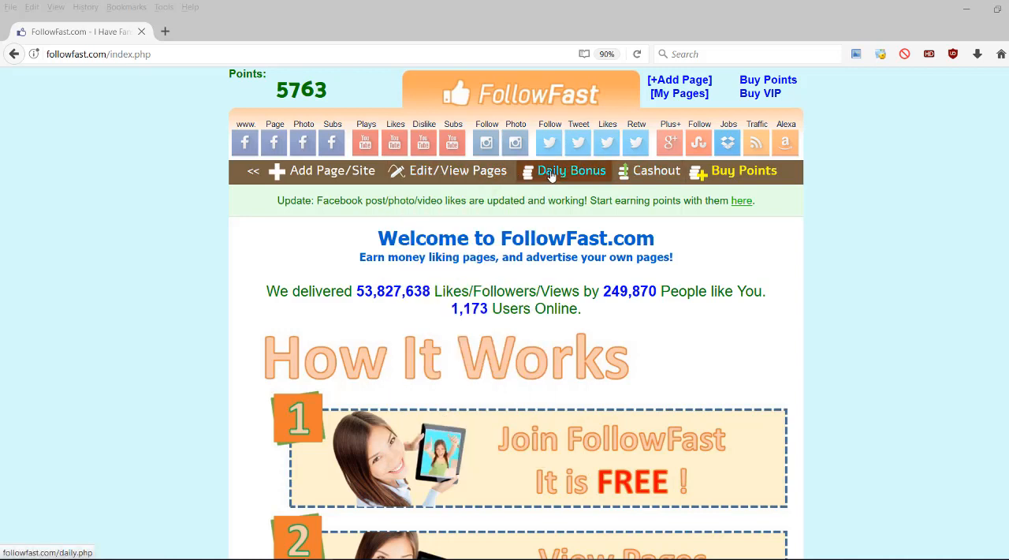
Go to the Daily Bonus page and claim the 100 daily points
click(570, 171)
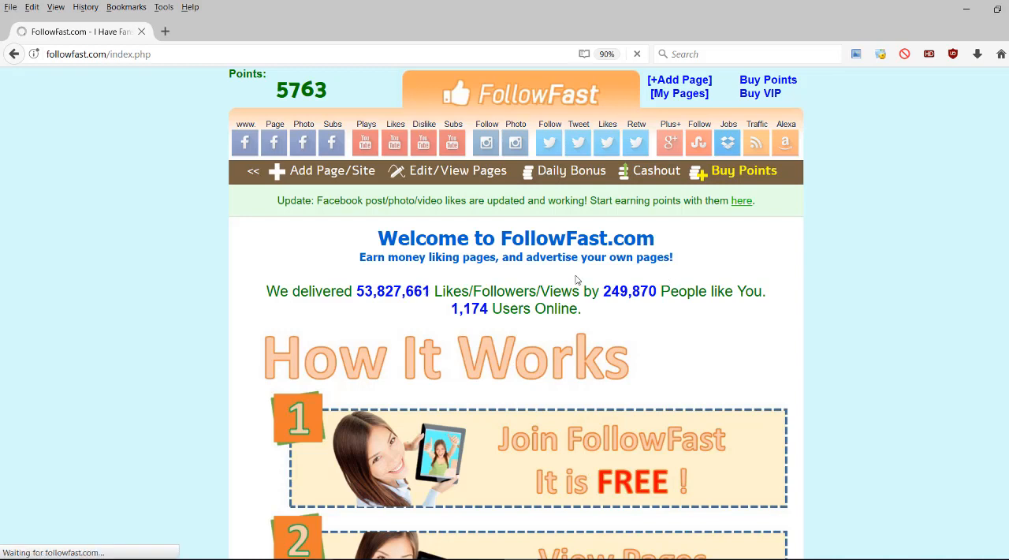
click(571, 171)
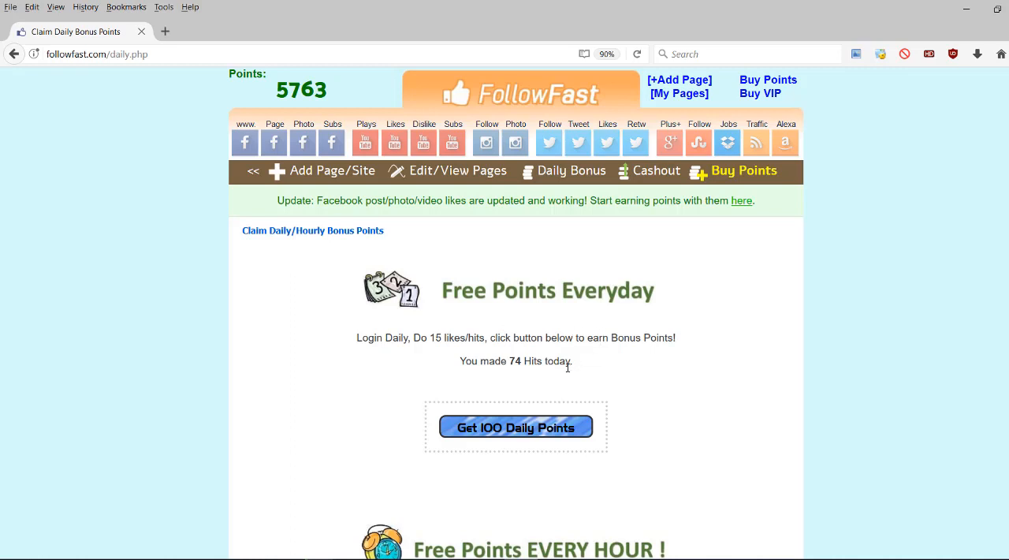
click(516, 426)
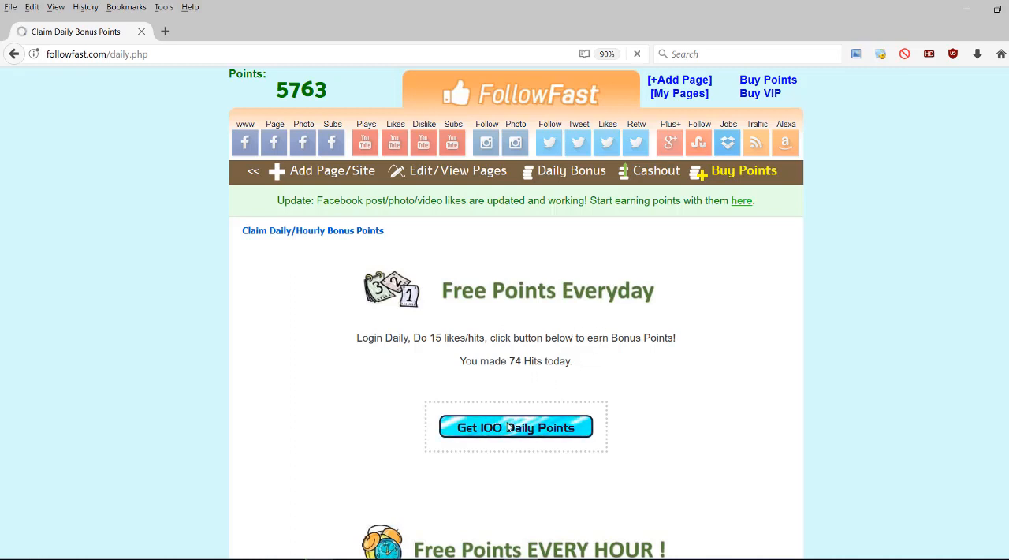
click(517, 427)
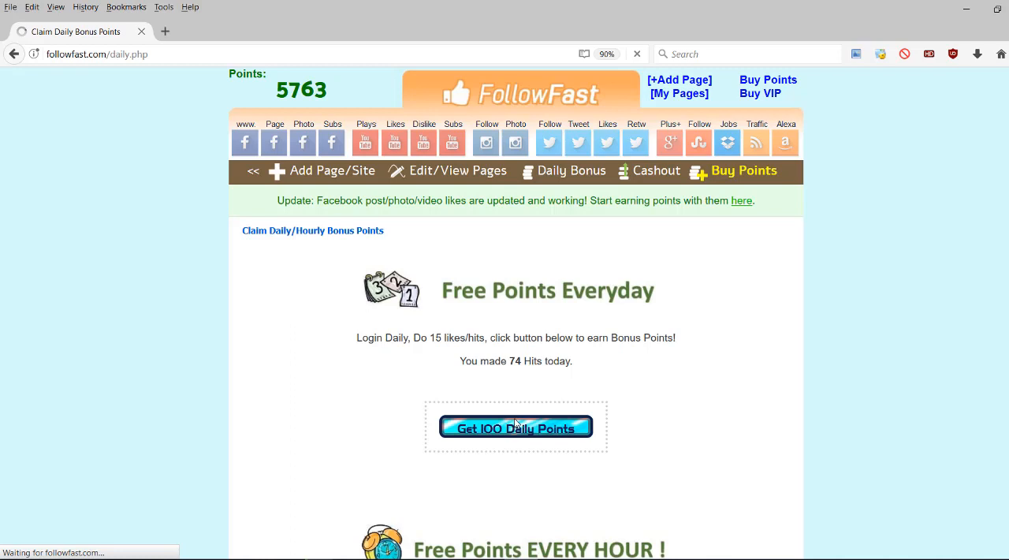
Resubmit the daily points claim and get the 'already claimed bonus points today' error
click(515, 427)
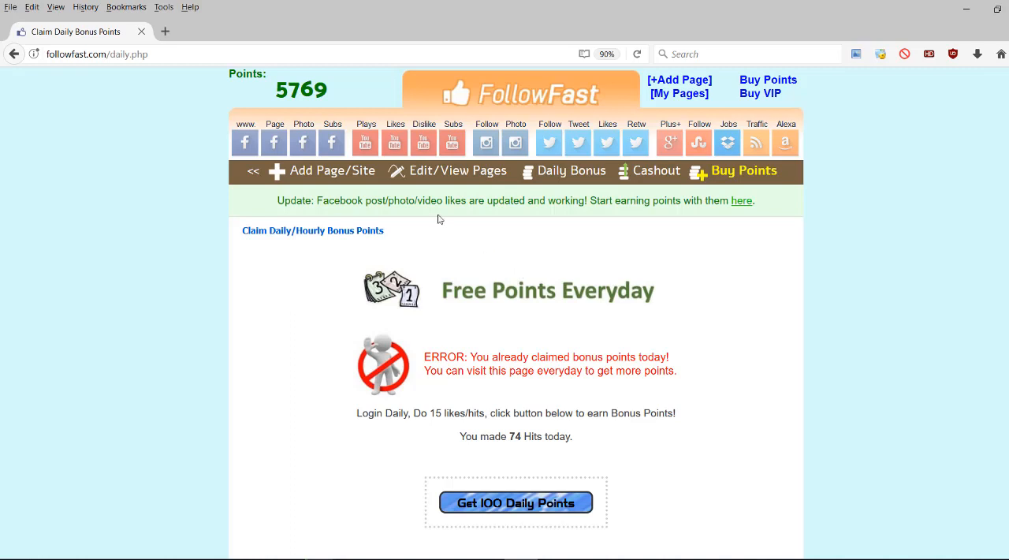
click(323, 170)
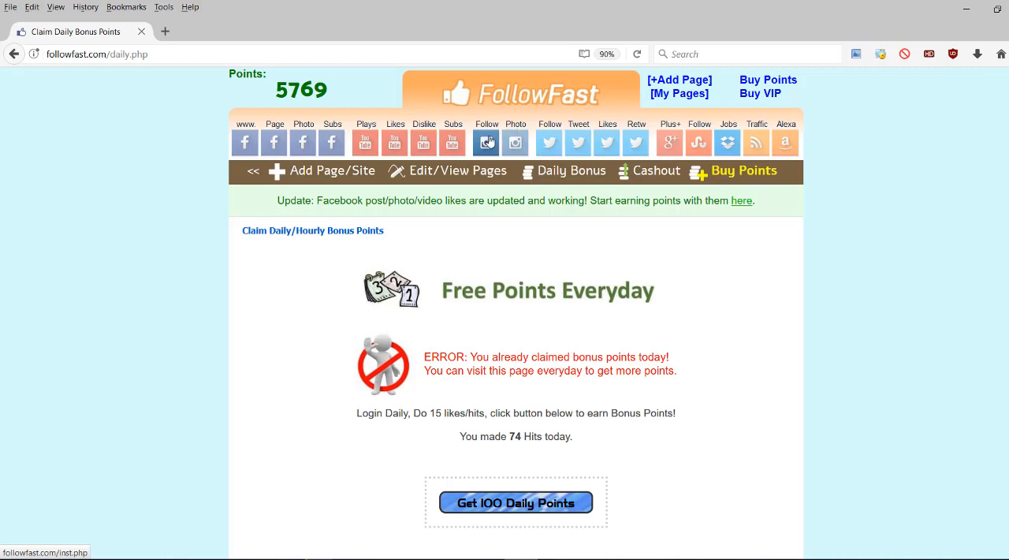
click(449, 170)
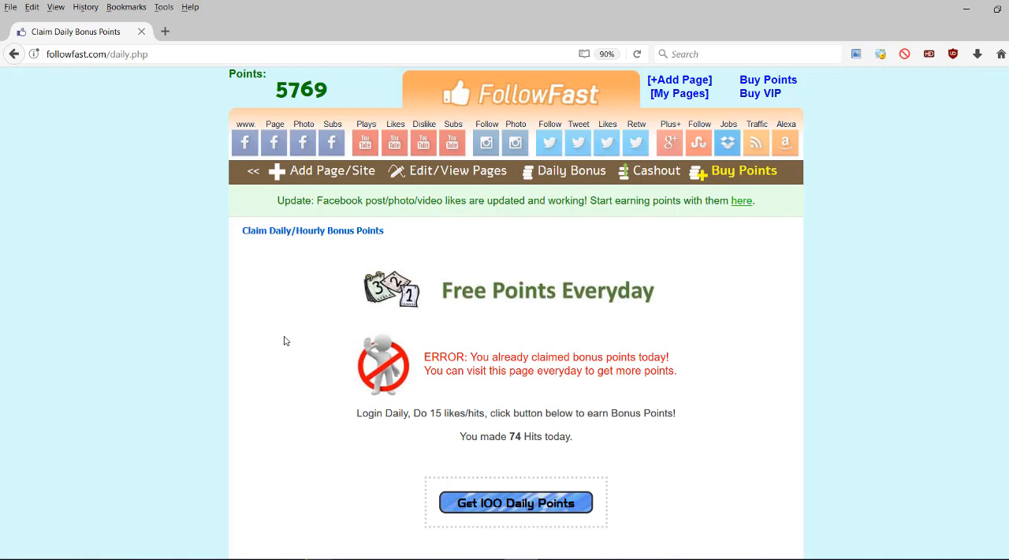
mouse_move(302, 327)
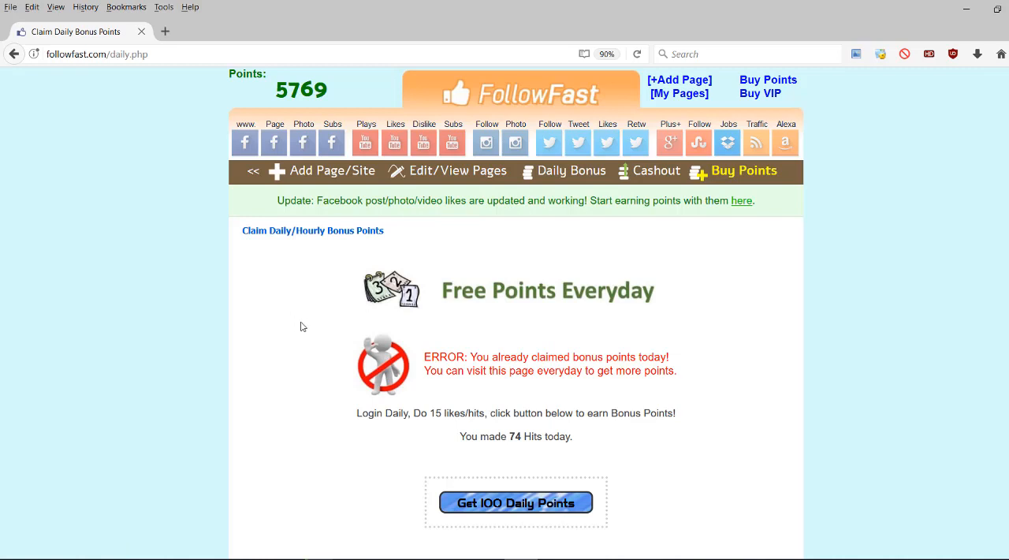
mouse_move(487, 143)
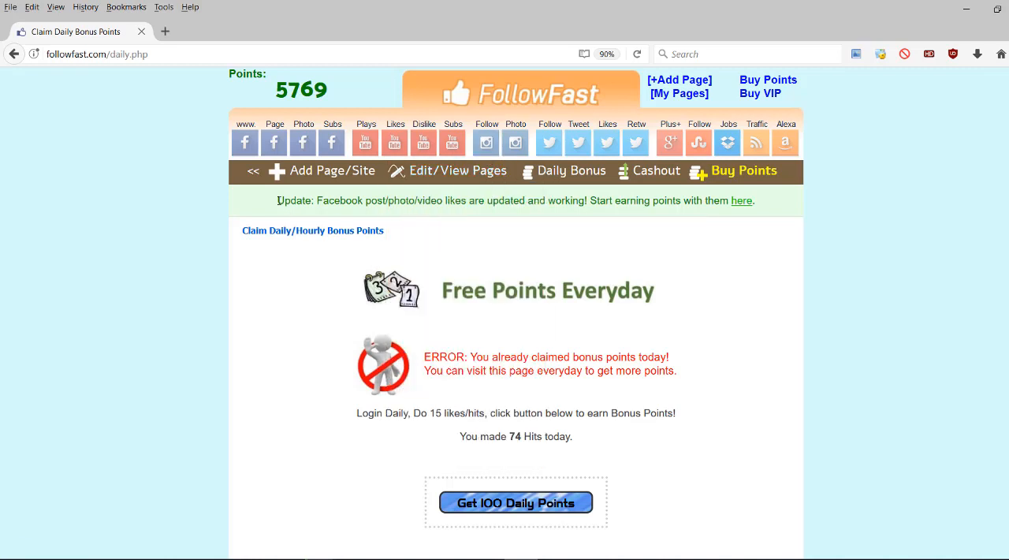
drag(277, 200, 456, 201)
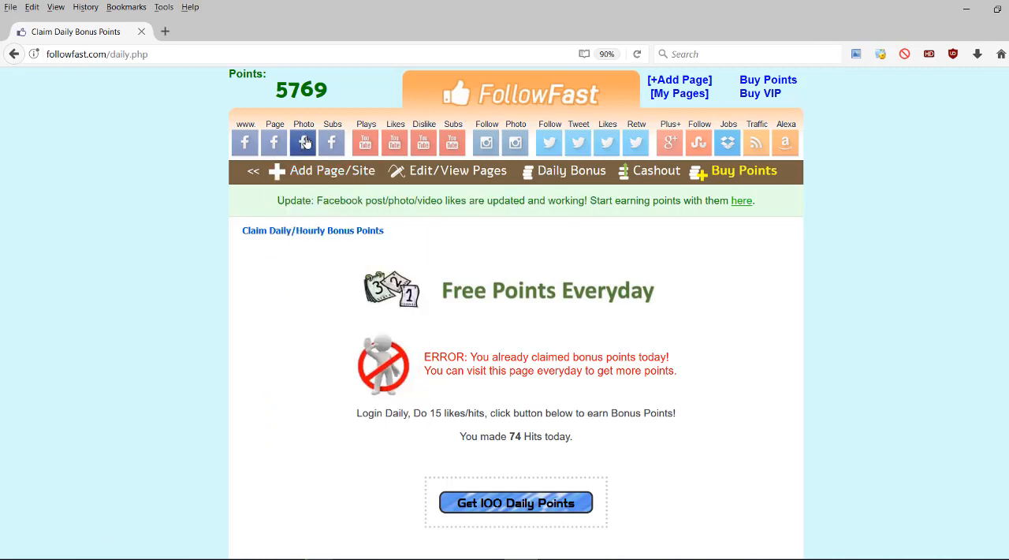
mouse_move(233, 281)
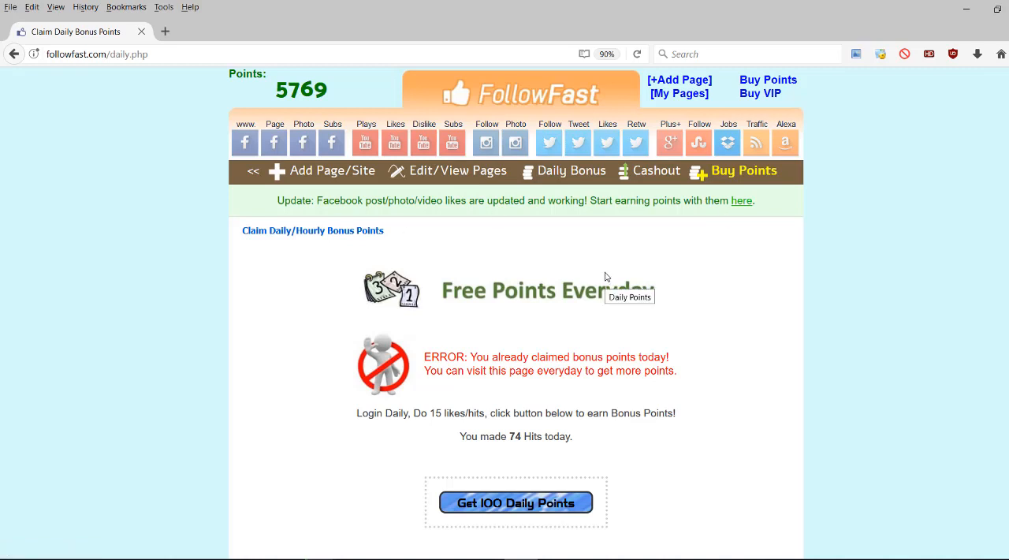
mouse_move(533, 231)
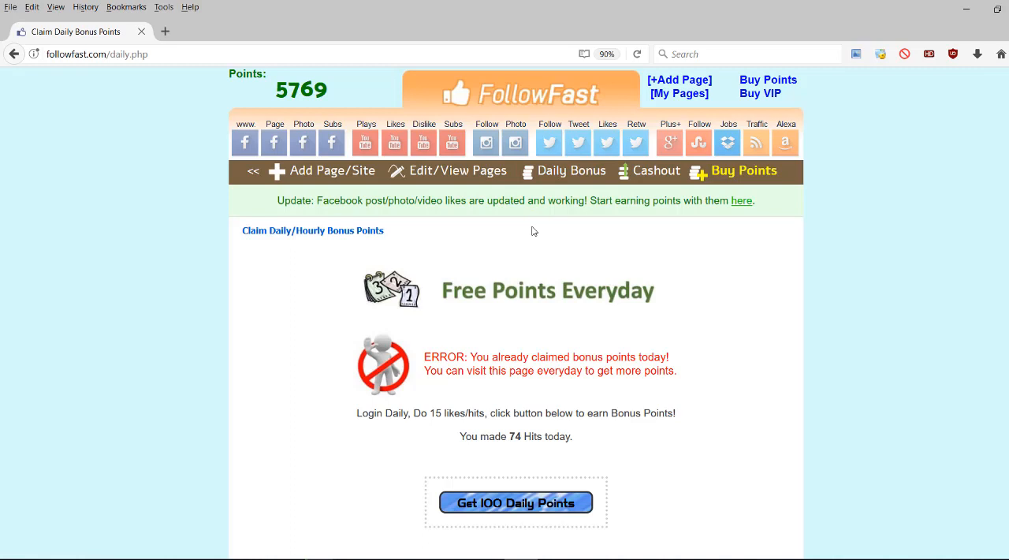
mouse_move(531, 234)
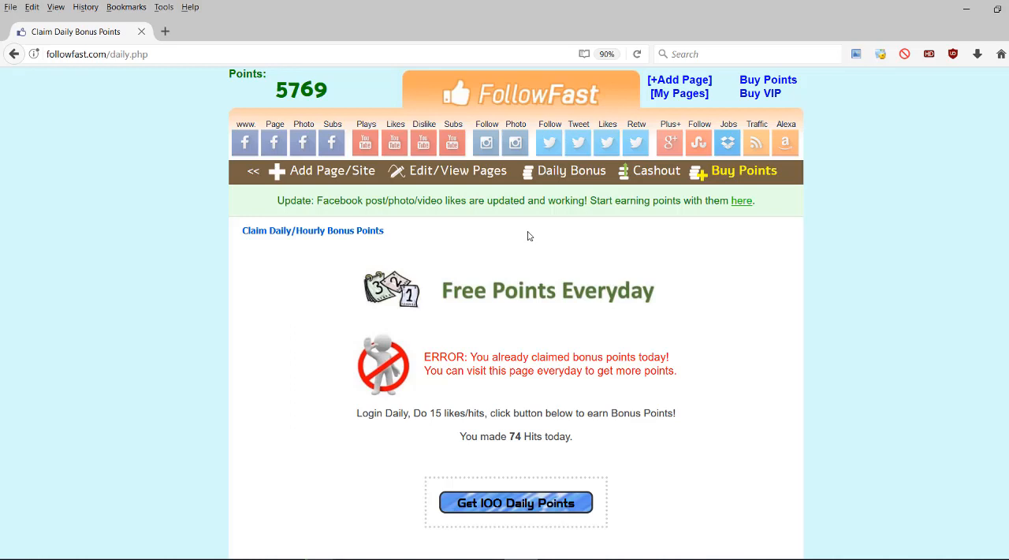
mouse_move(529, 255)
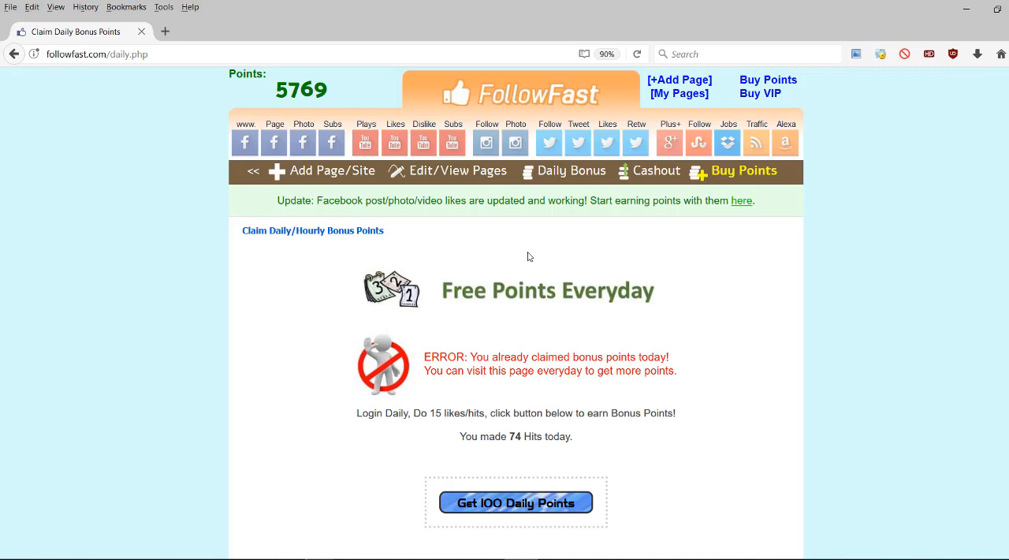
mouse_move(527, 267)
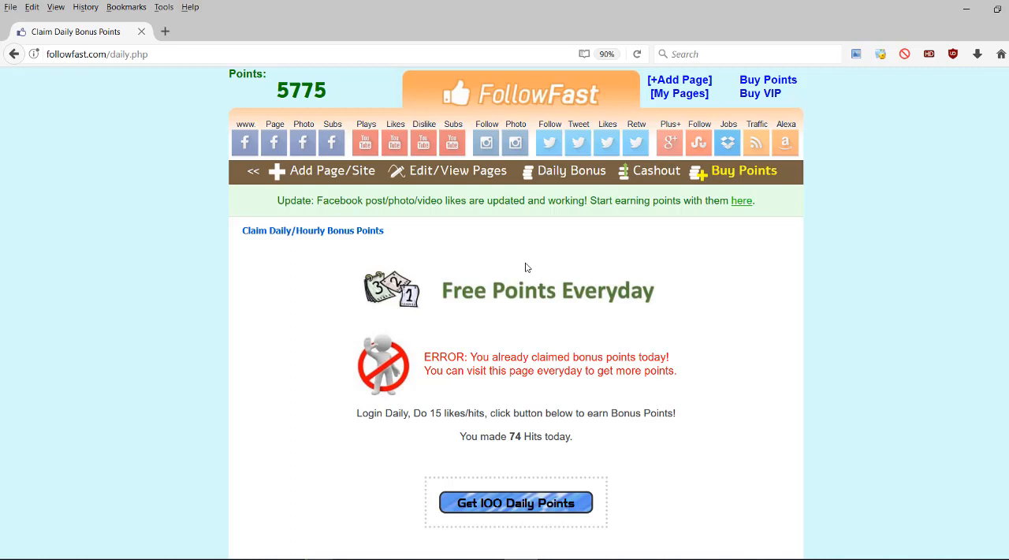
Keep the already-claimed error page open as Points rise toward 5,781
click(458, 170)
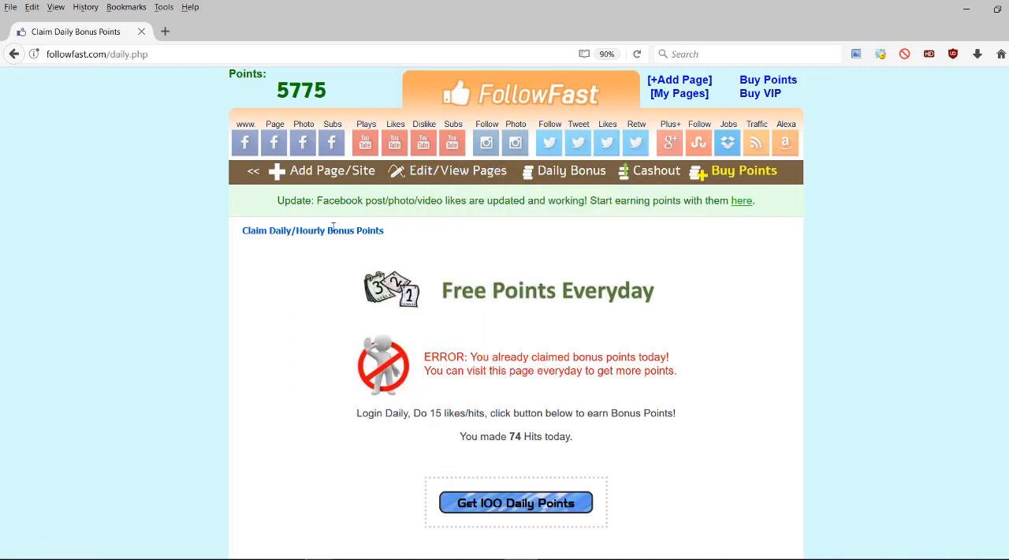
mouse_move(365, 143)
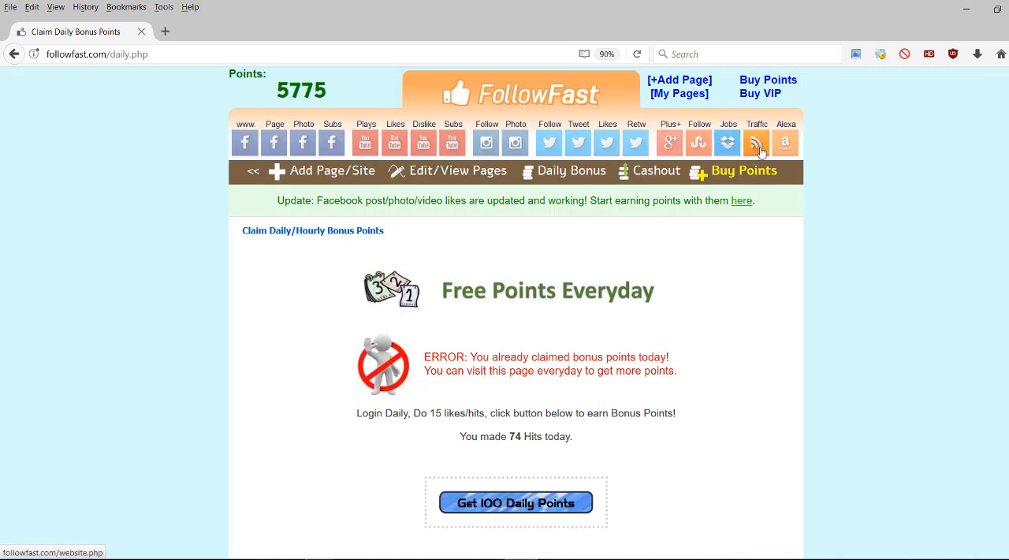
mouse_move(450, 279)
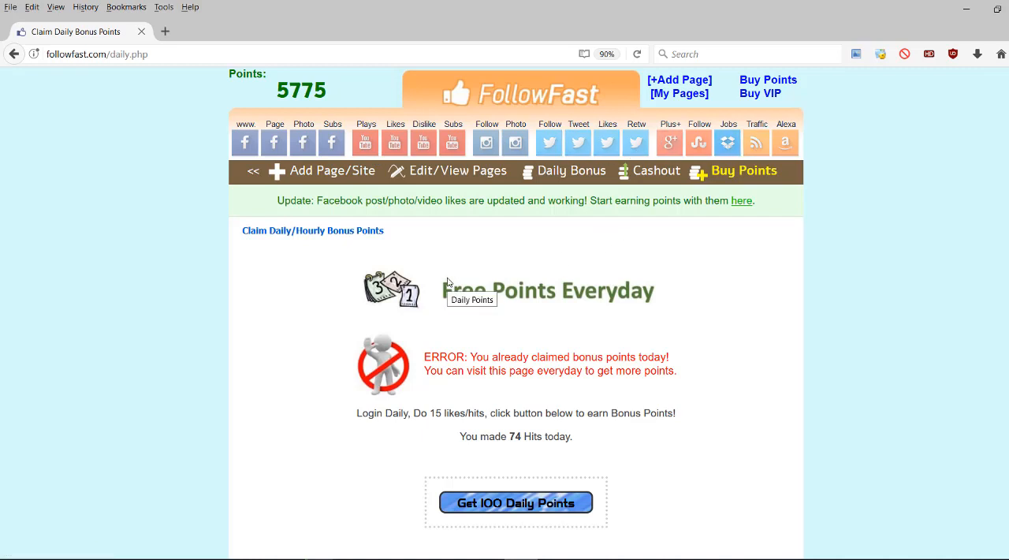
mouse_move(450, 266)
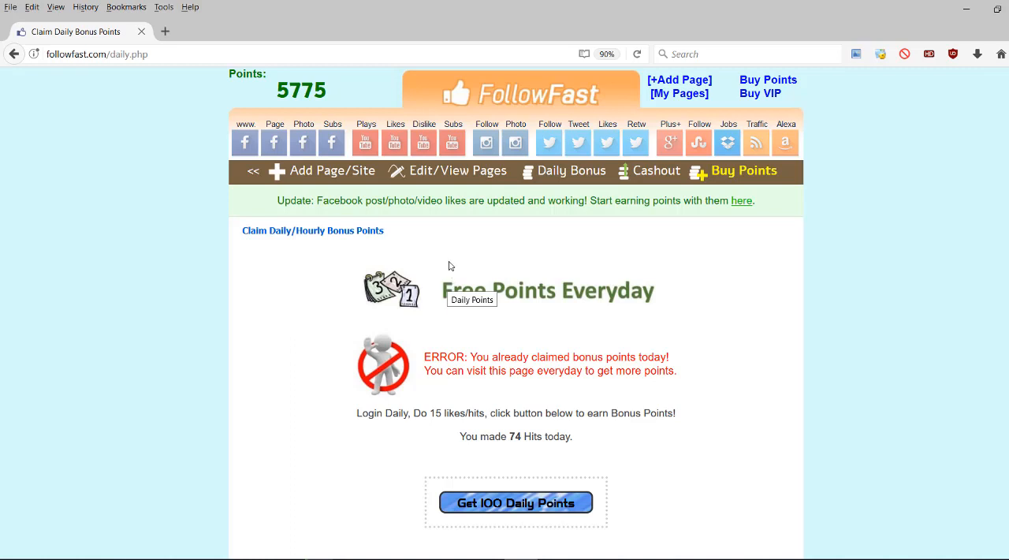
mouse_move(485, 144)
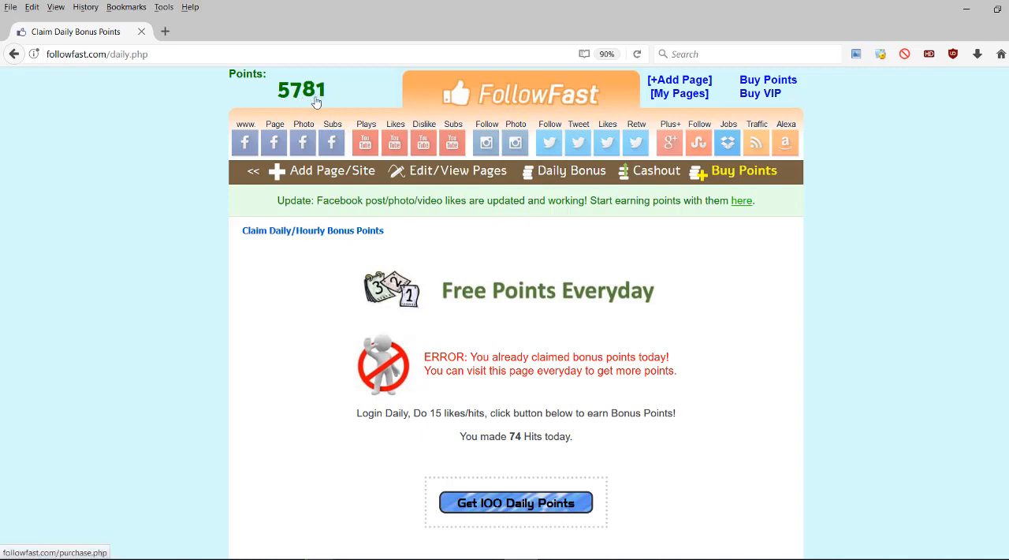
mouse_move(300, 101)
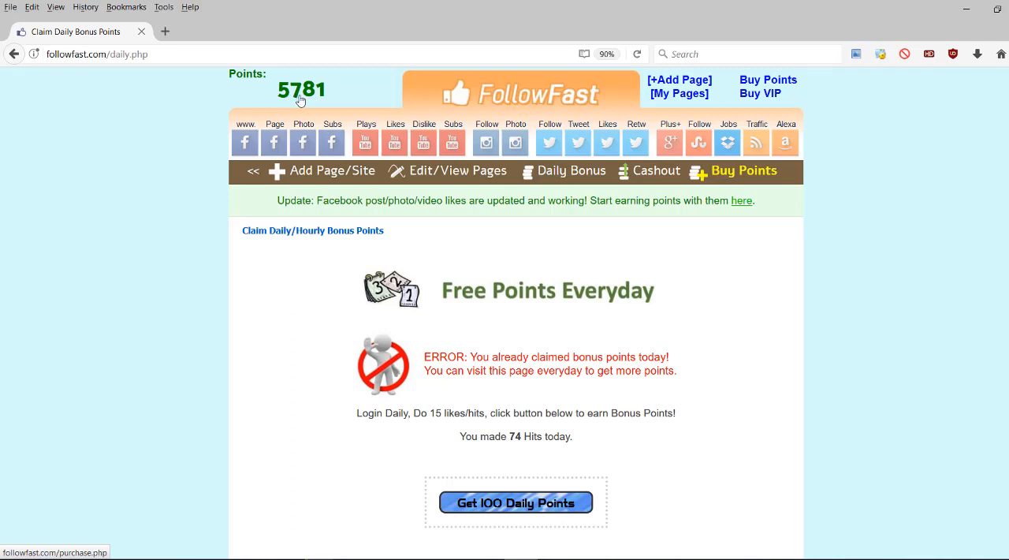
mouse_move(344, 214)
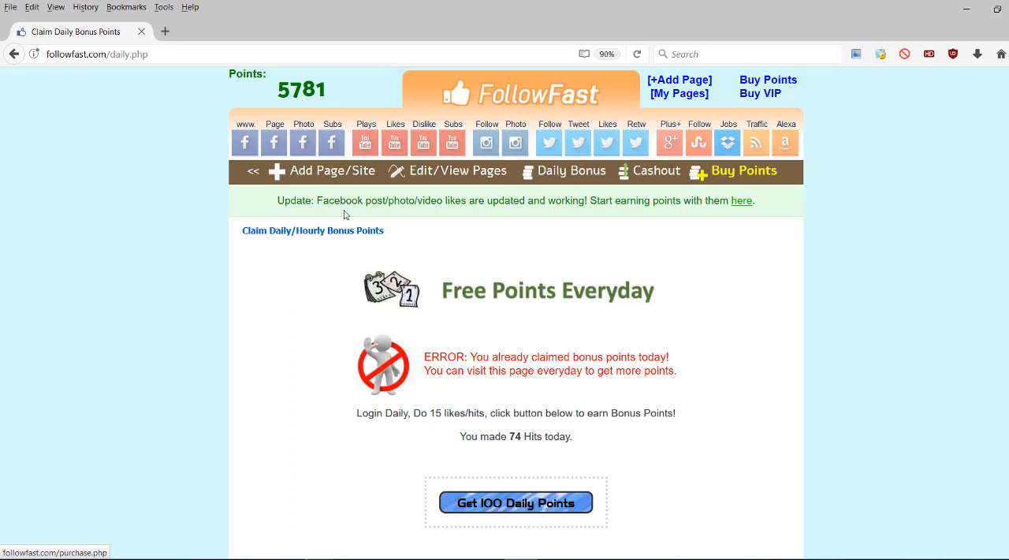
mouse_move(637, 313)
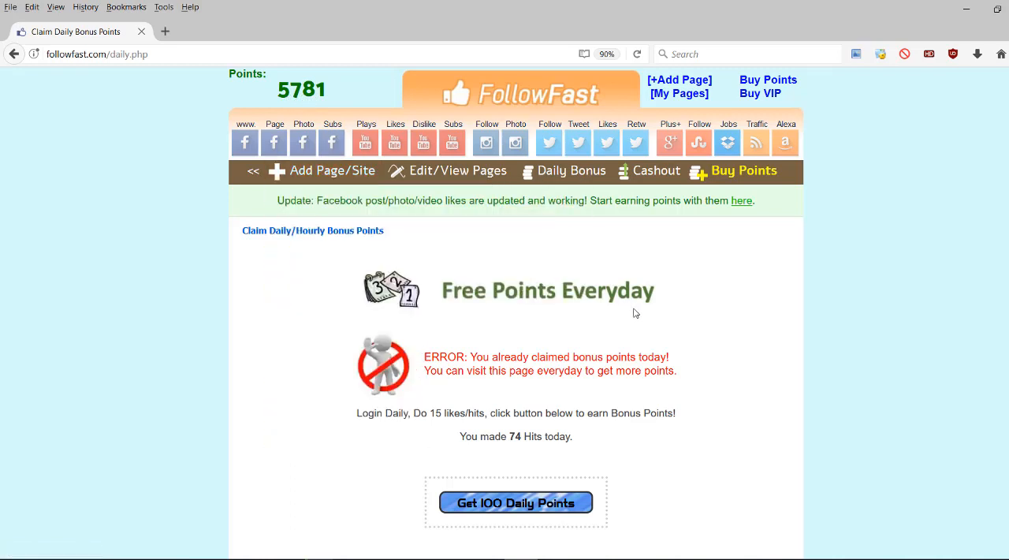
mouse_move(473, 270)
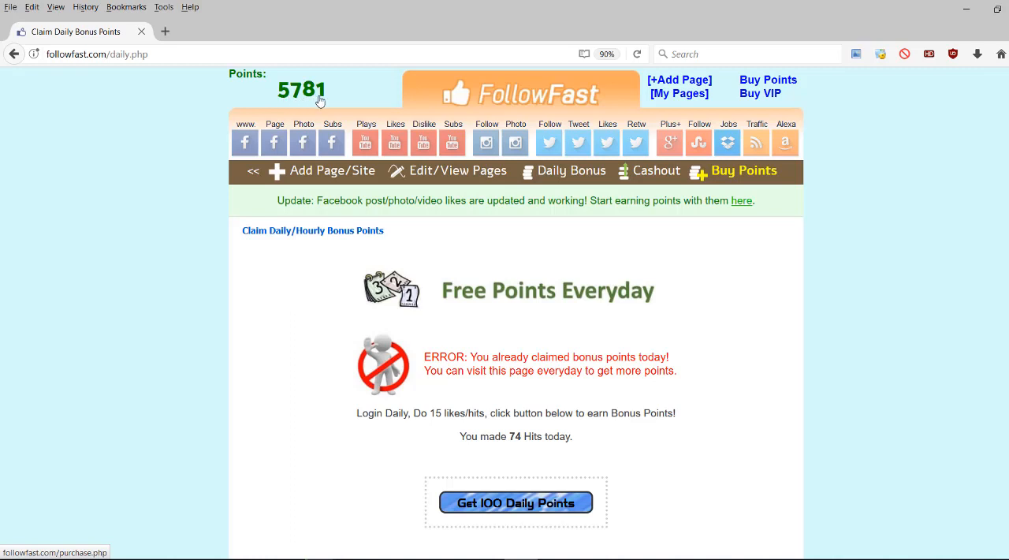
mouse_move(302, 101)
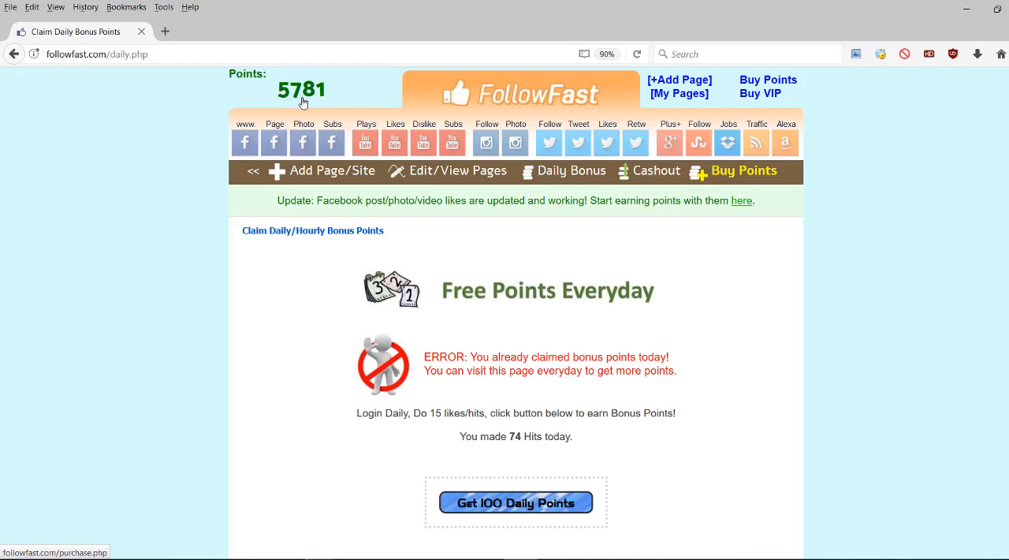
mouse_move(315, 101)
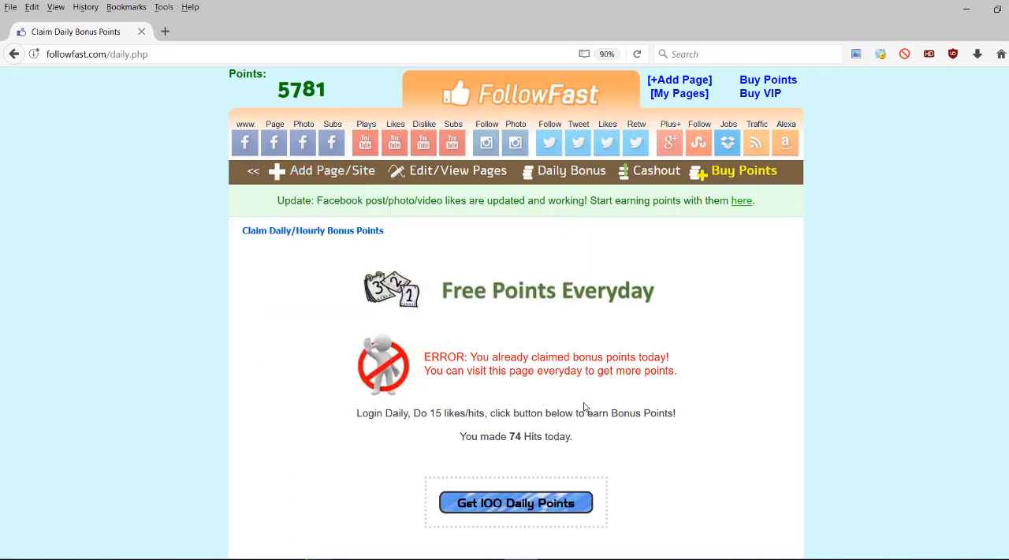
mouse_move(590, 324)
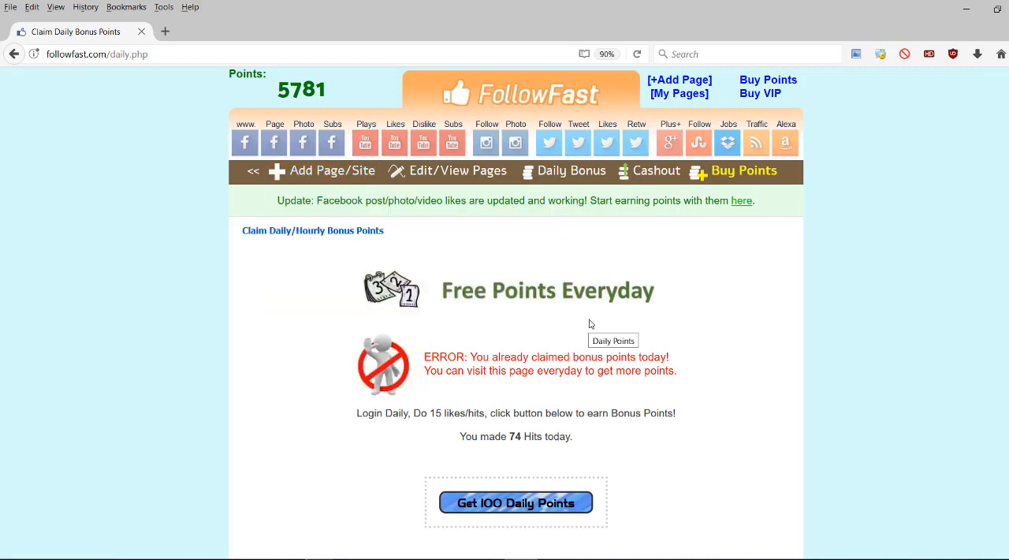